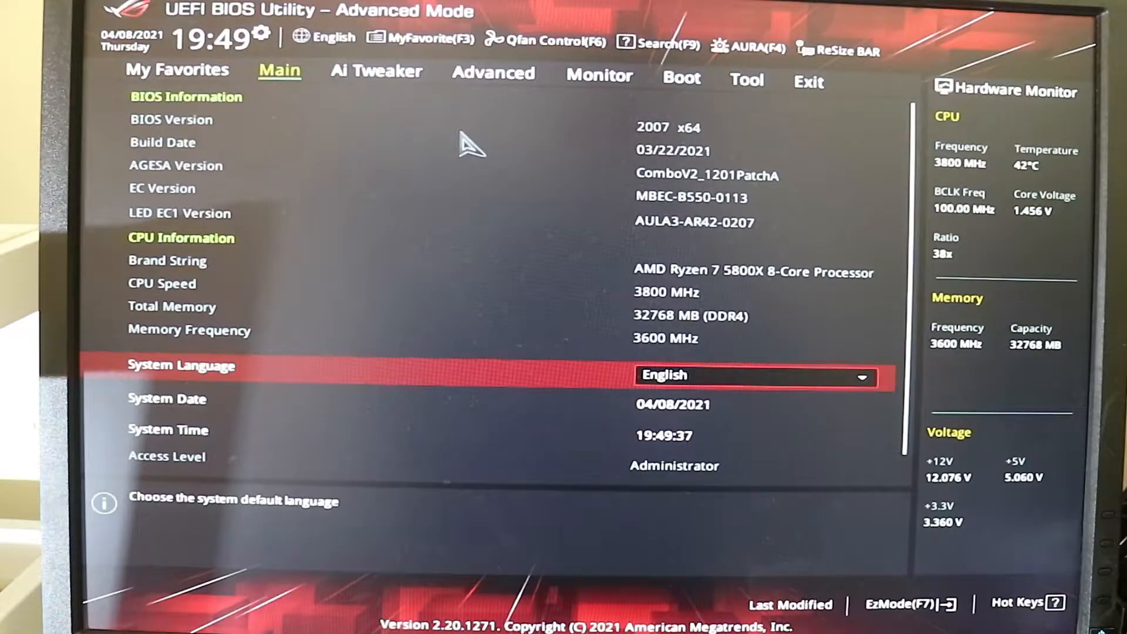
In Ai Tweaker, try the Ai Overclock Tuner on Auto and return it to D.O.C.P
{"action": "left_click", "coordinate": [376, 71]}
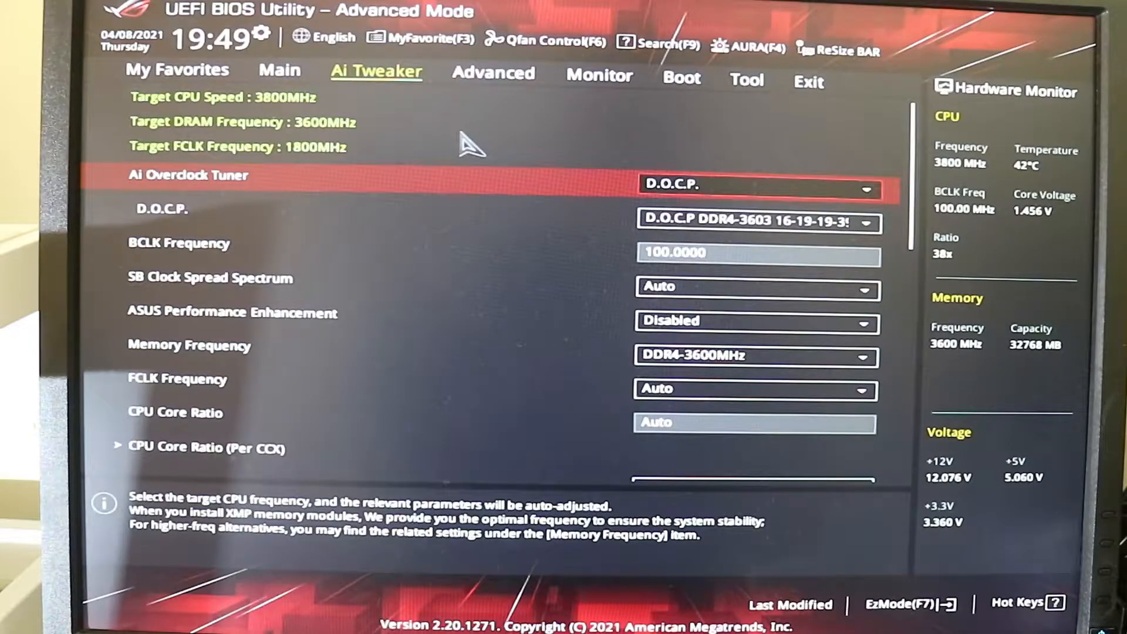
{"action": "left_click", "coordinate": [755, 188]}
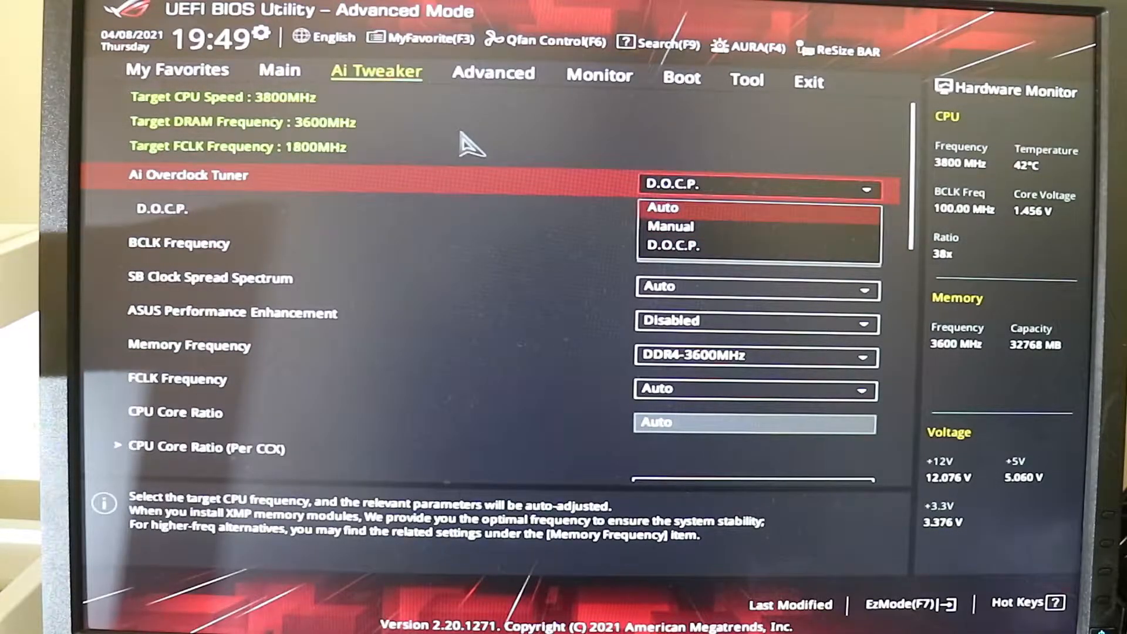
{"action": "left_click", "coordinate": [662, 208]}
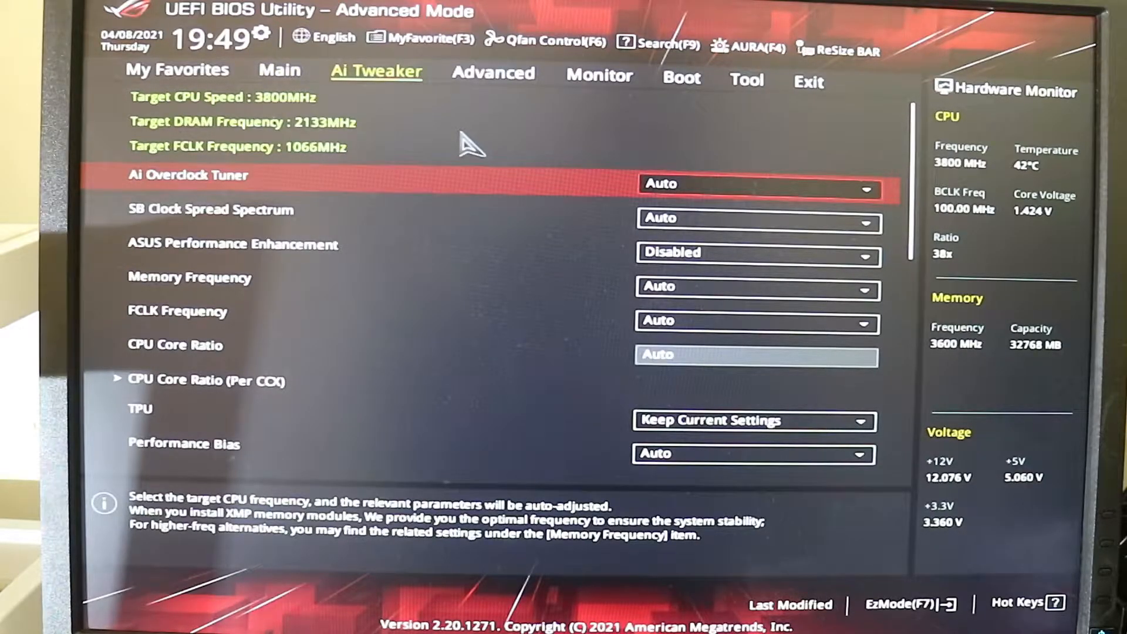
{"action": "left_click", "coordinate": [755, 183]}
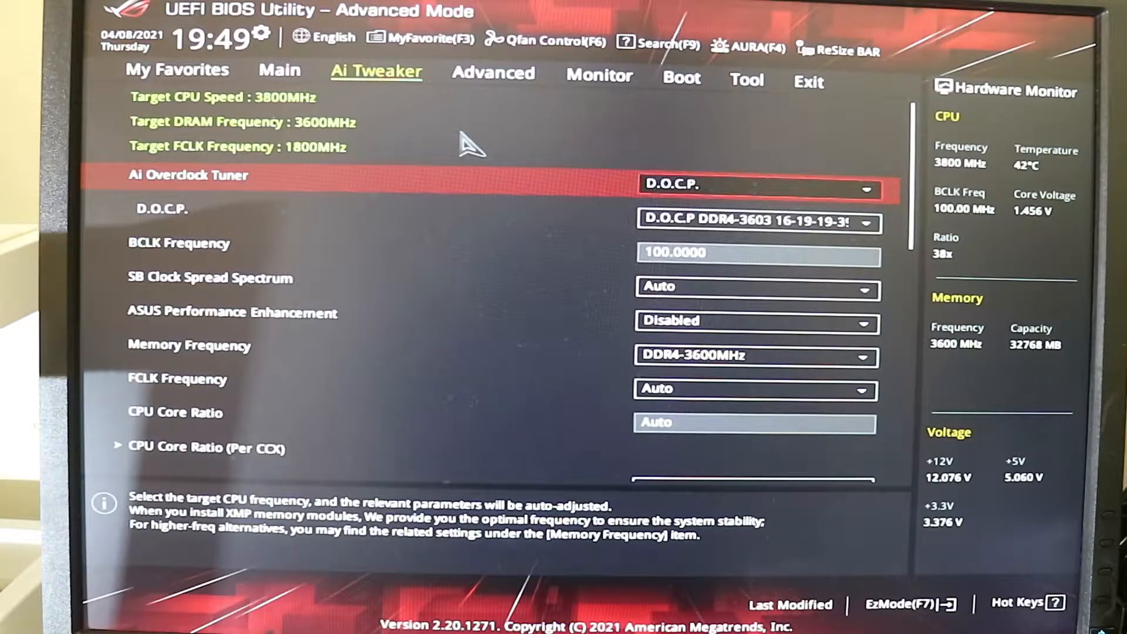
{"action": "left_click", "coordinate": [755, 223]}
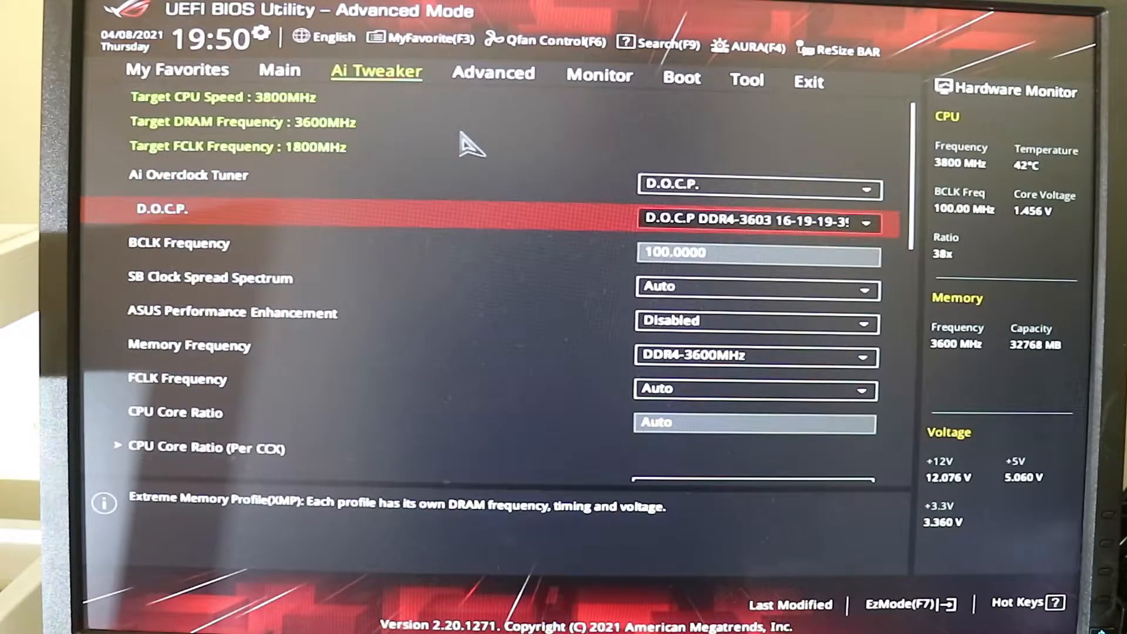
{"action": "left_click", "coordinate": [755, 186]}
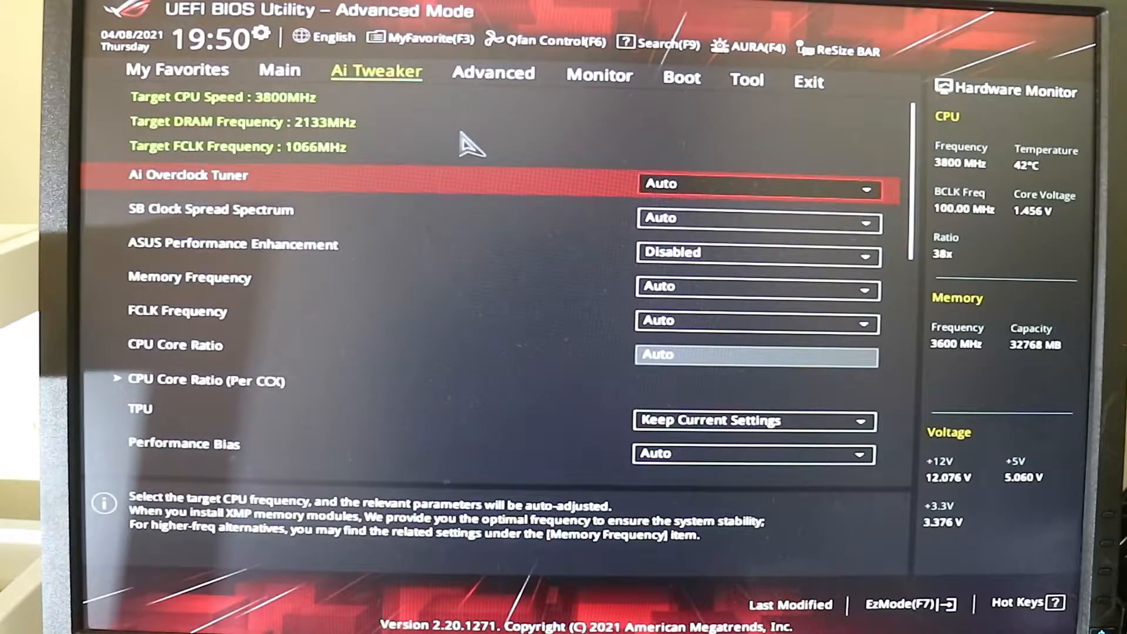
Try the tuner on Manual, set it back to D.O.C.P., then go to the Advanced page
{"action": "left_click", "coordinate": [755, 184]}
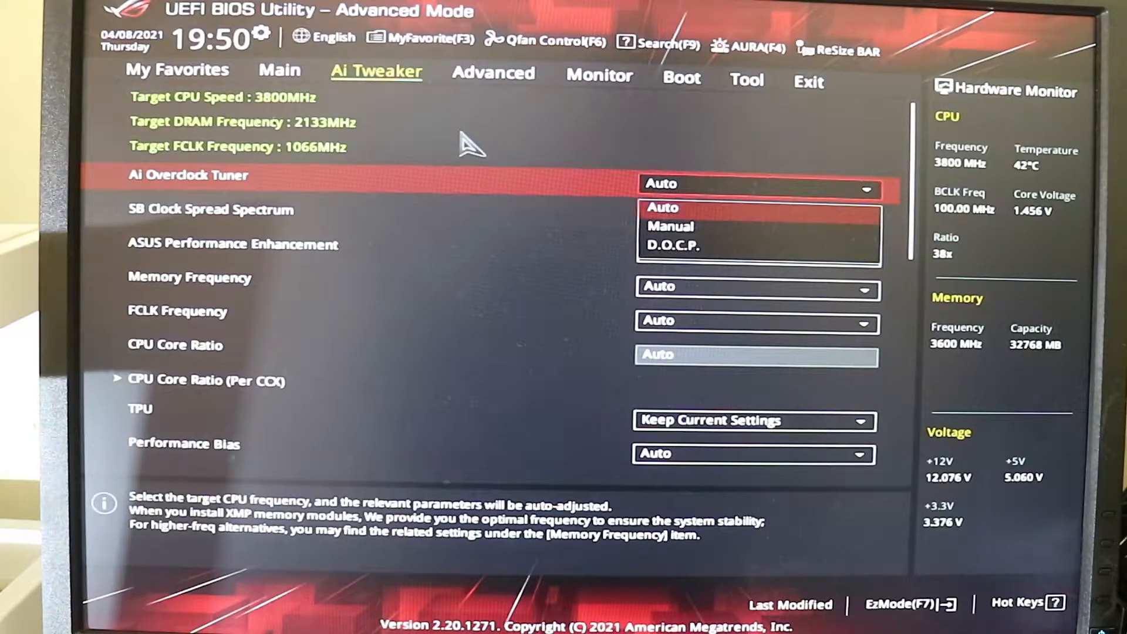
{"action": "left_click", "coordinate": [671, 227]}
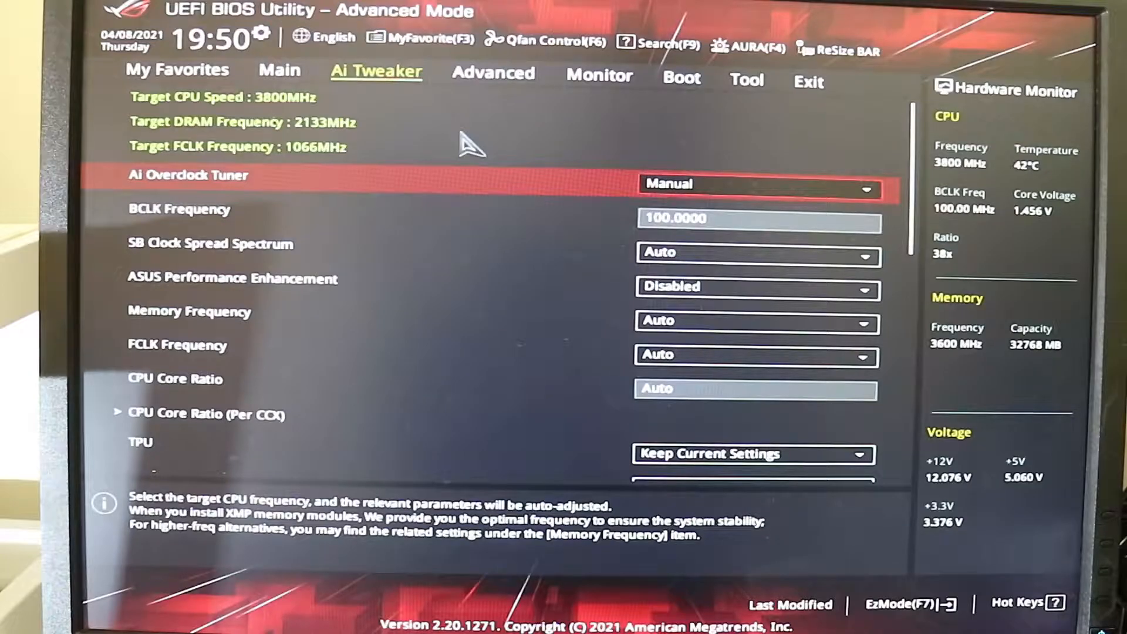
{"action": "left_click", "coordinate": [759, 183]}
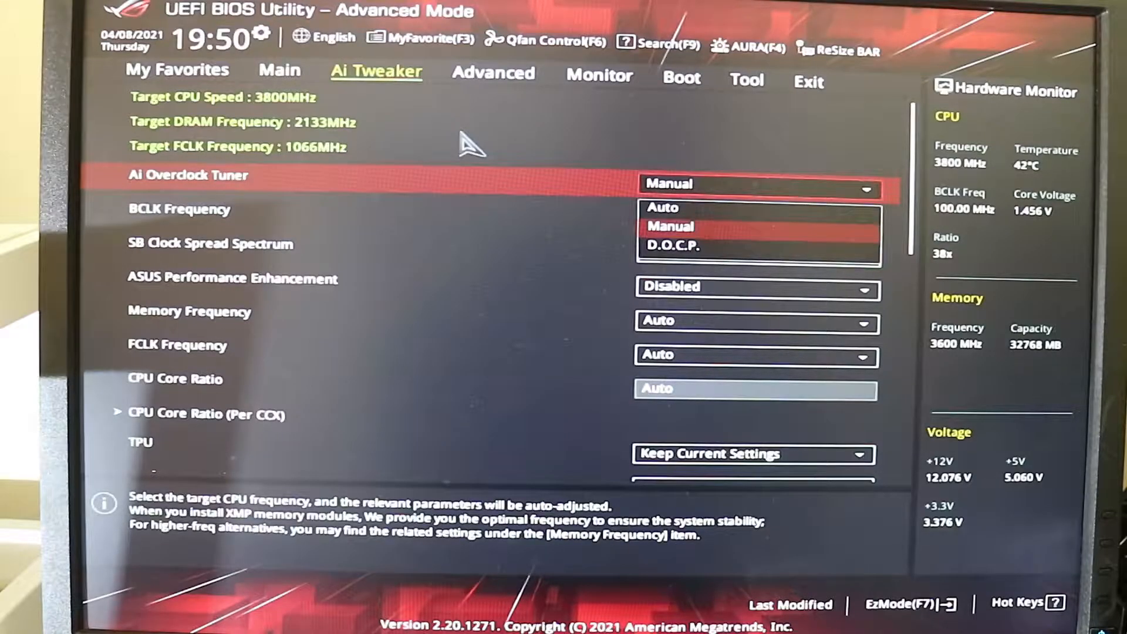
{"action": "left_click", "coordinate": [673, 247]}
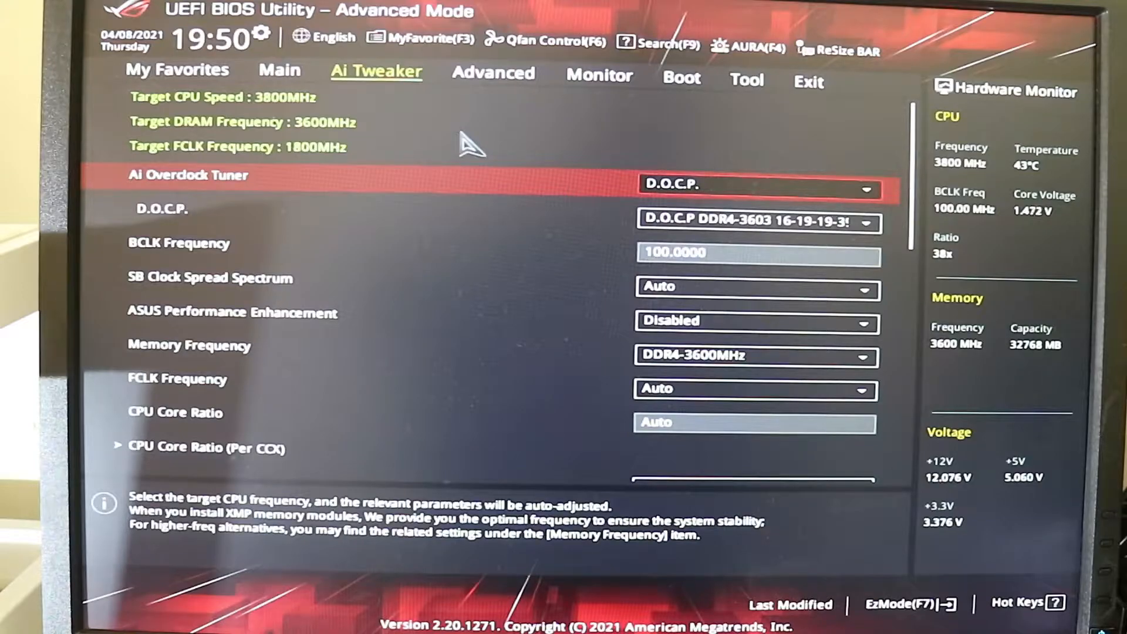
{"action": "left_click", "coordinate": [493, 72]}
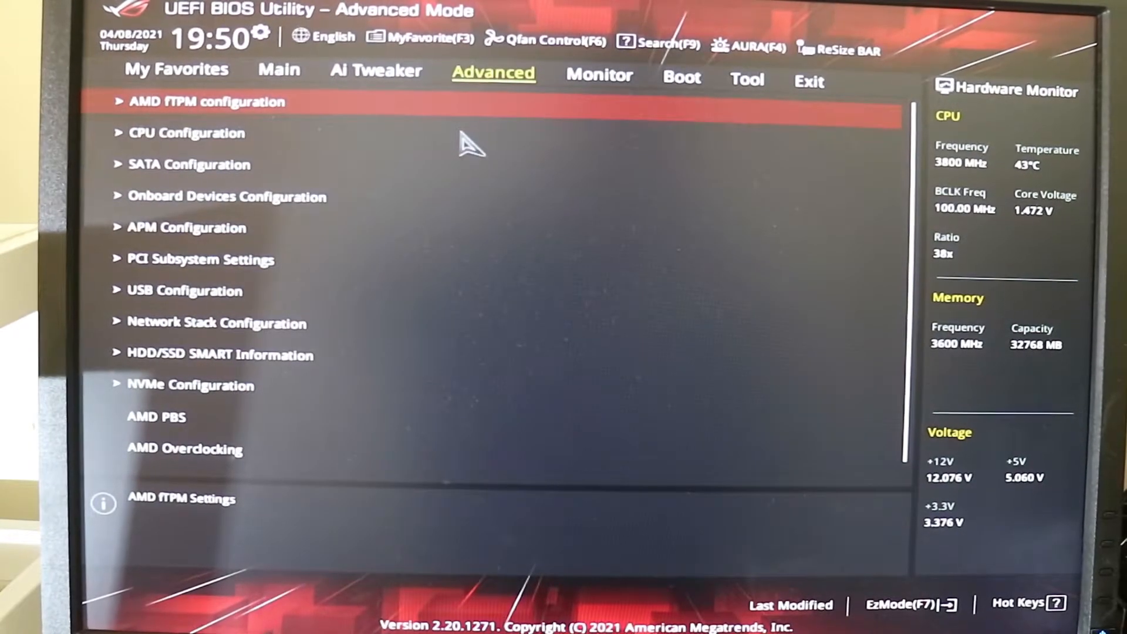
Review the Boot option priorities, then bring up the Tool page
{"action": "left_click", "coordinate": [681, 74]}
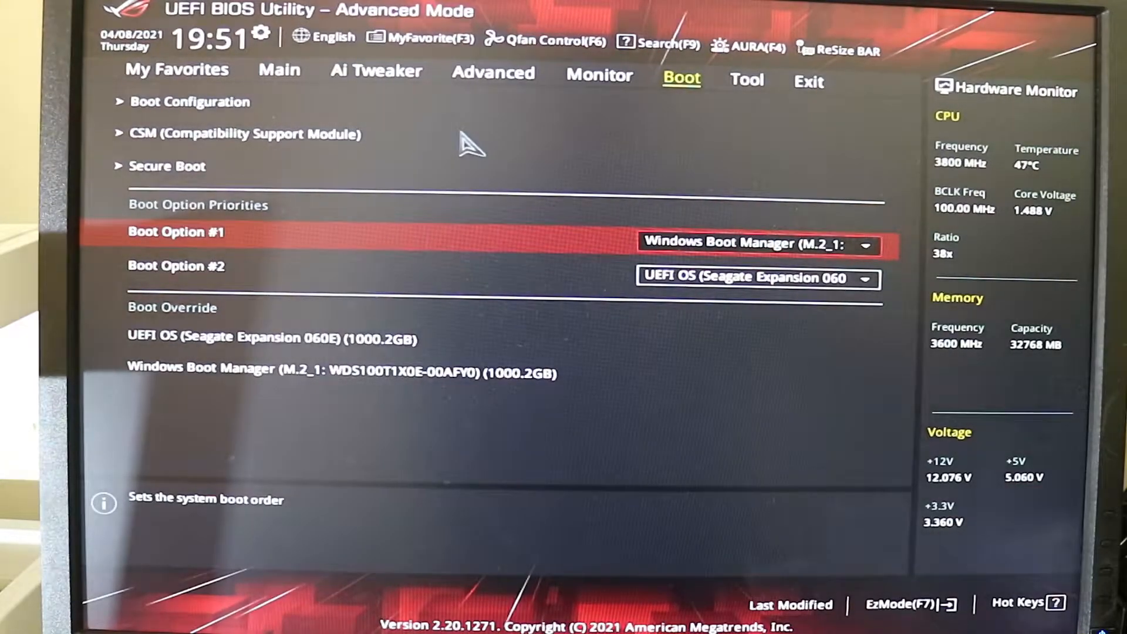
{"action": "left_click", "coordinate": [746, 73]}
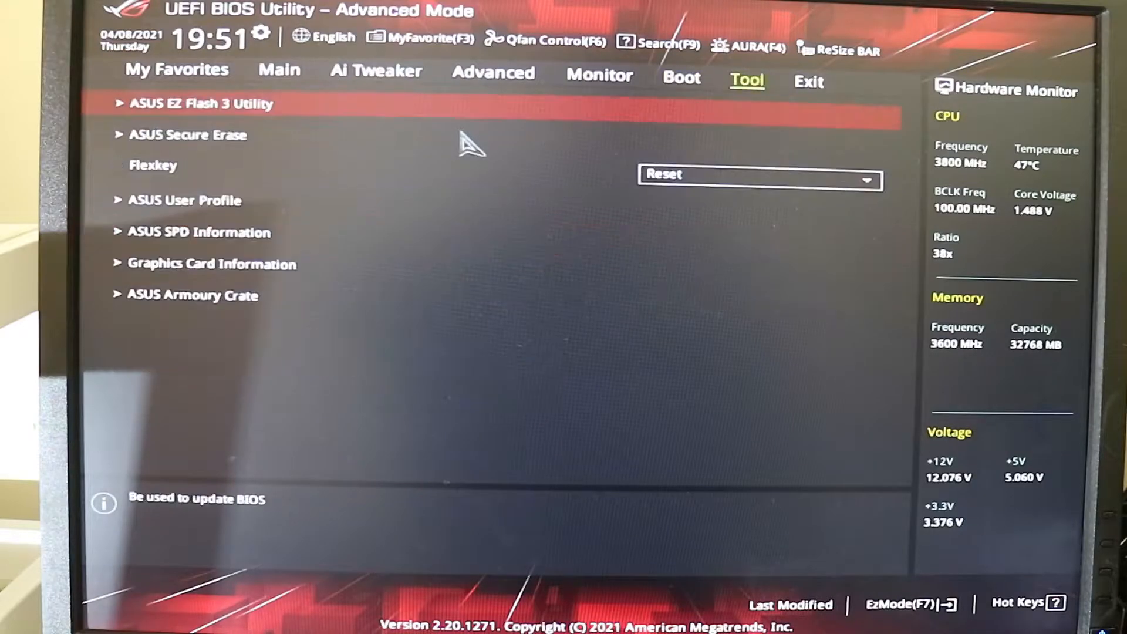
Pass through the Boot and Tool pages to the Exit page
{"action": "left_click", "coordinate": [681, 72]}
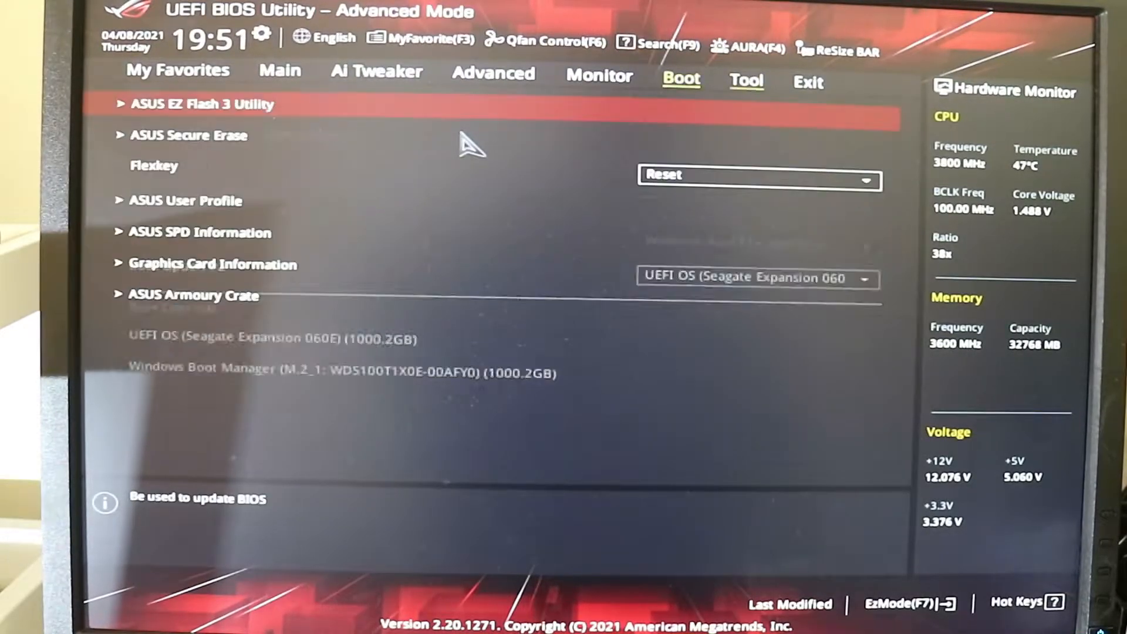
{"action": "left_click", "coordinate": [746, 81]}
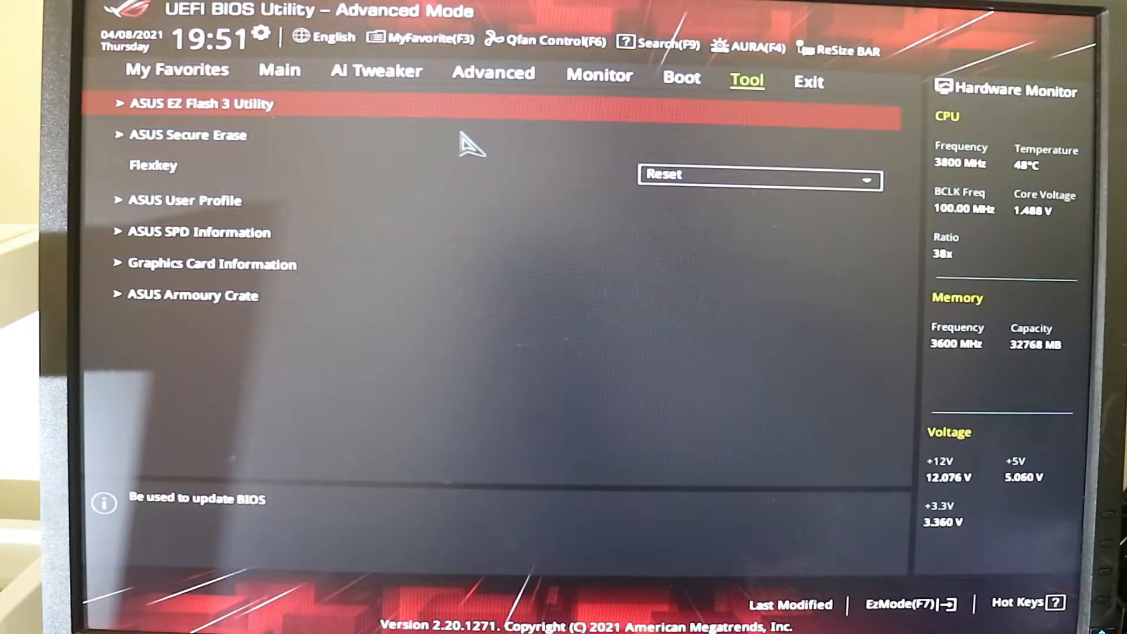
{"action": "left_click", "coordinate": [807, 81]}
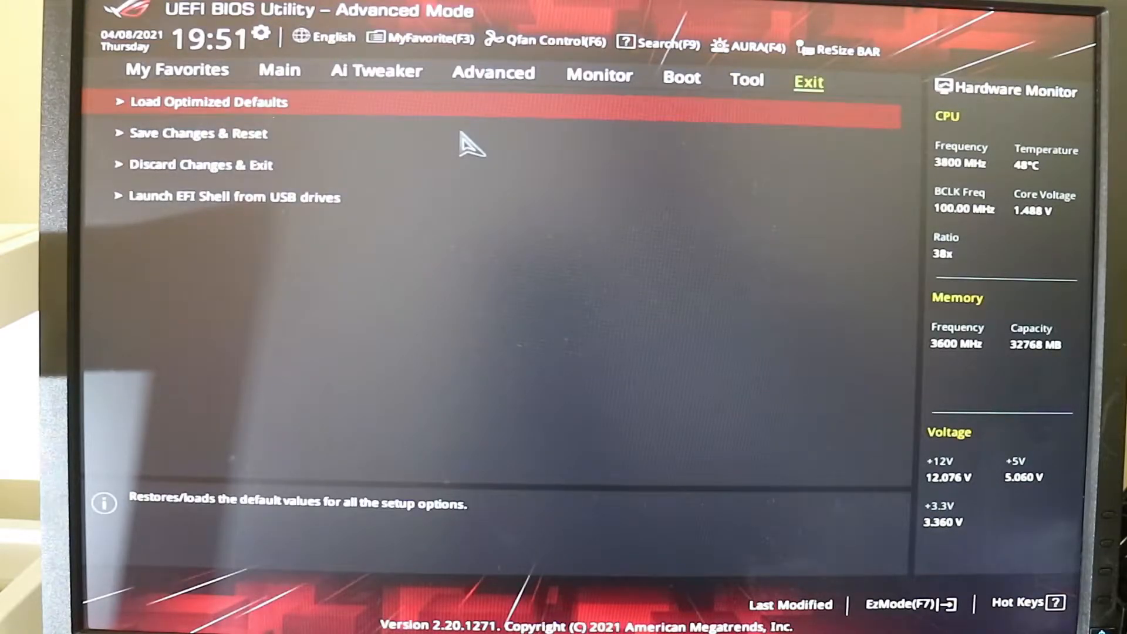
Recheck Ai Tweaker and Main for D.O.C.P., then return toward the save-and-exit options
{"action": "left_click", "coordinate": [376, 71]}
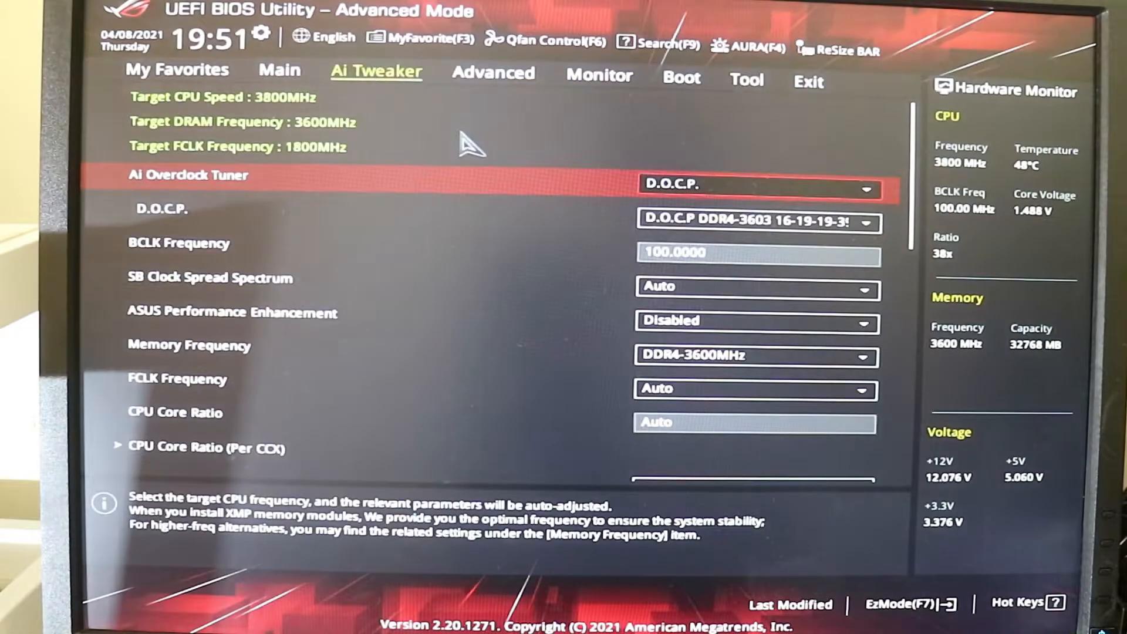
{"action": "left_click", "coordinate": [279, 71]}
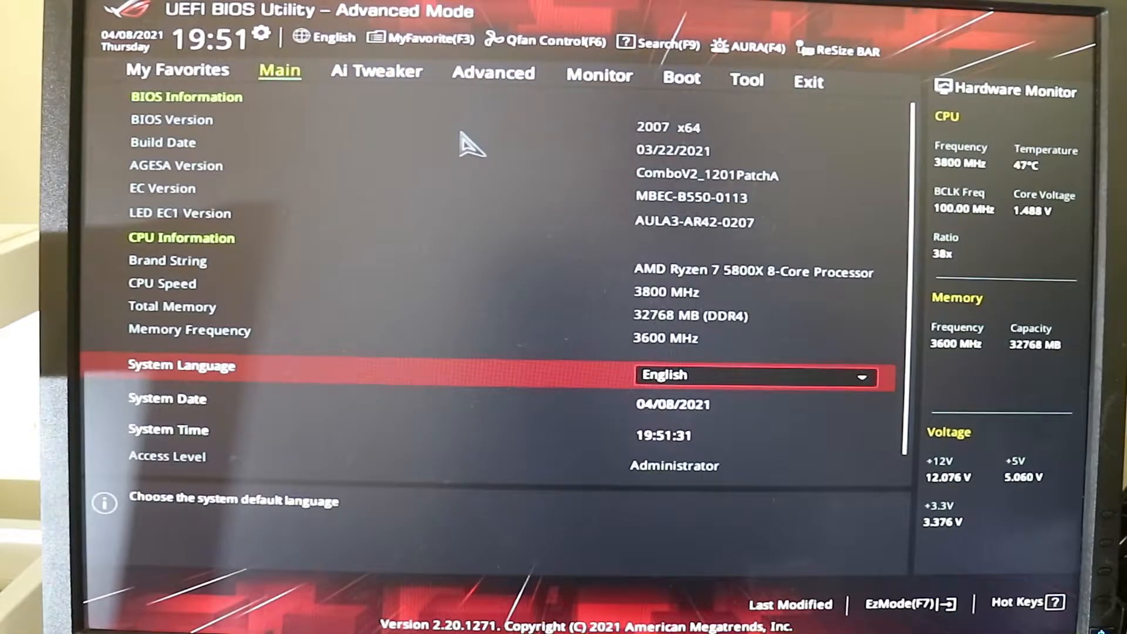
{"action": "left_click", "coordinate": [376, 72]}
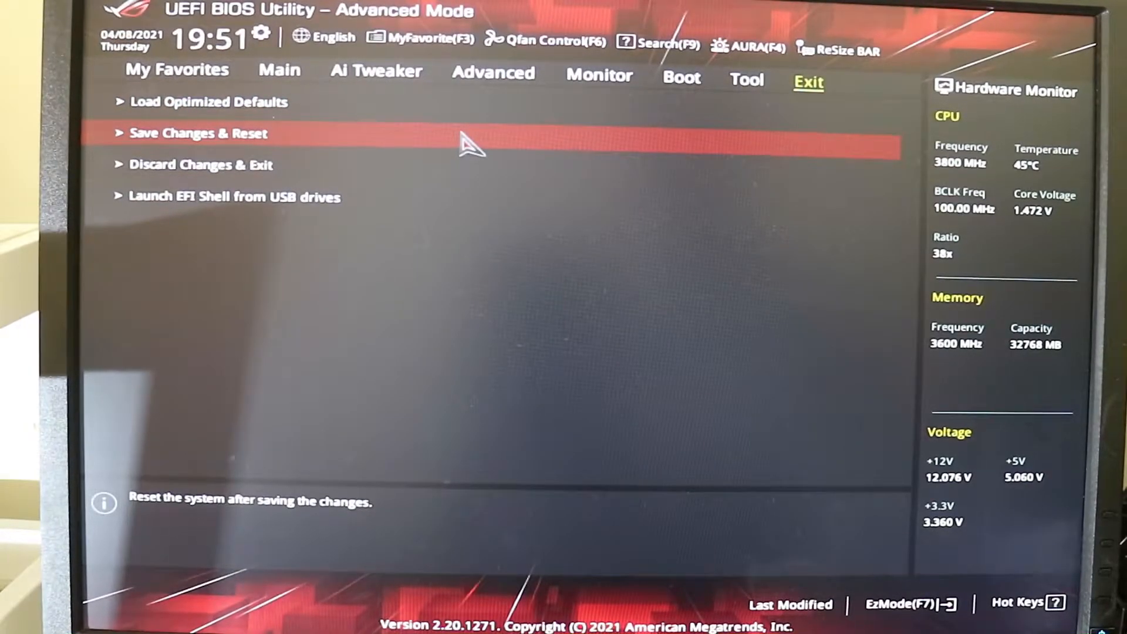
Choose Save Changes & Reset and confirm Ok to restart into Windows
{"action": "left_click", "coordinate": [197, 133]}
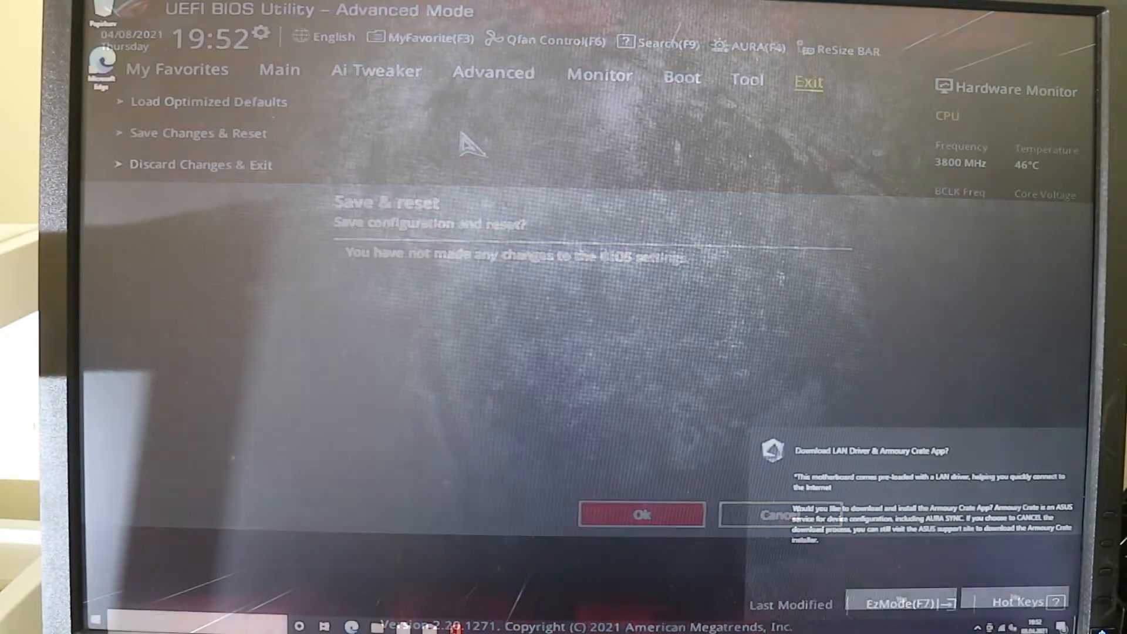
{"action": "left_click", "coordinate": [641, 514]}
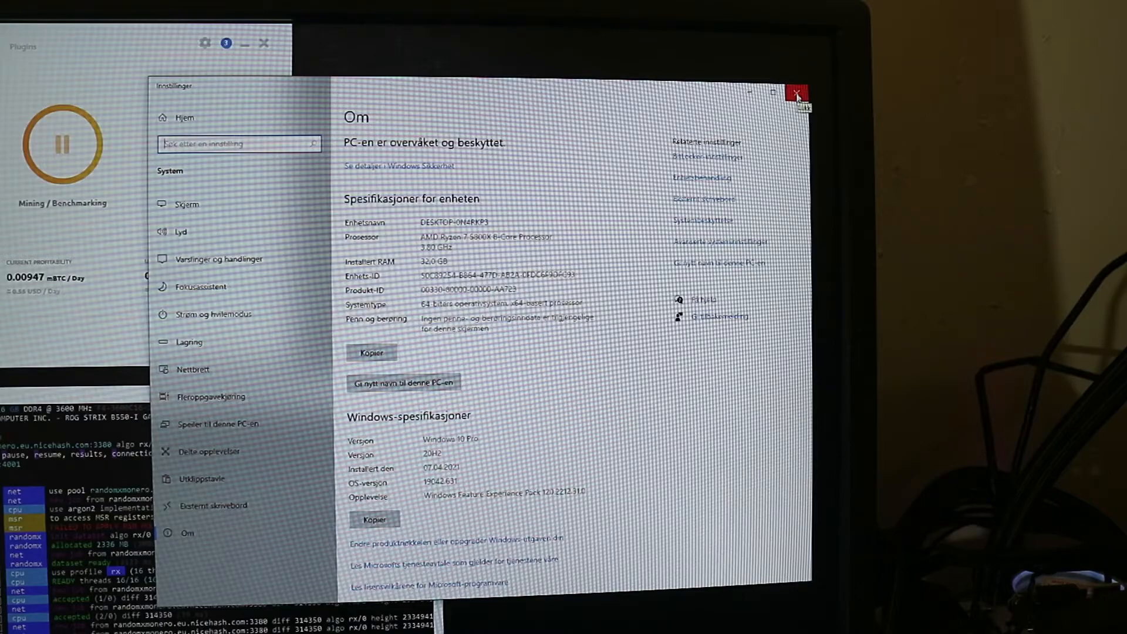
Close the Windows About window to reveal MSI Afterburner's GTX 1070 Ti overclock beside NiceHash
{"action": "left_click", "coordinate": [798, 94]}
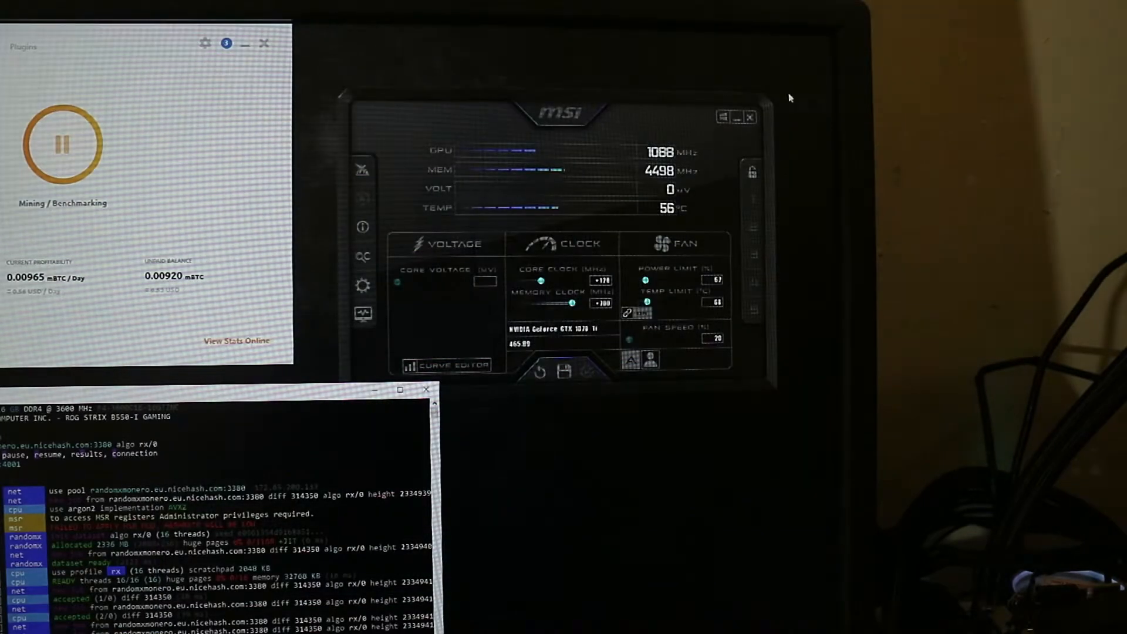